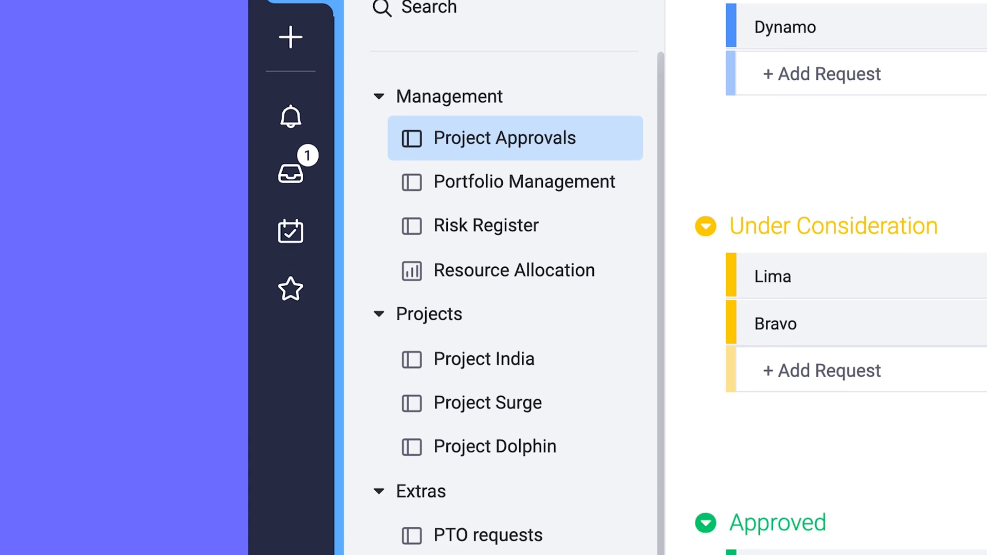
Add an 'Ideal due date' date question to the request form, conditional on Priority being Urgent.
scroll("down", 3)
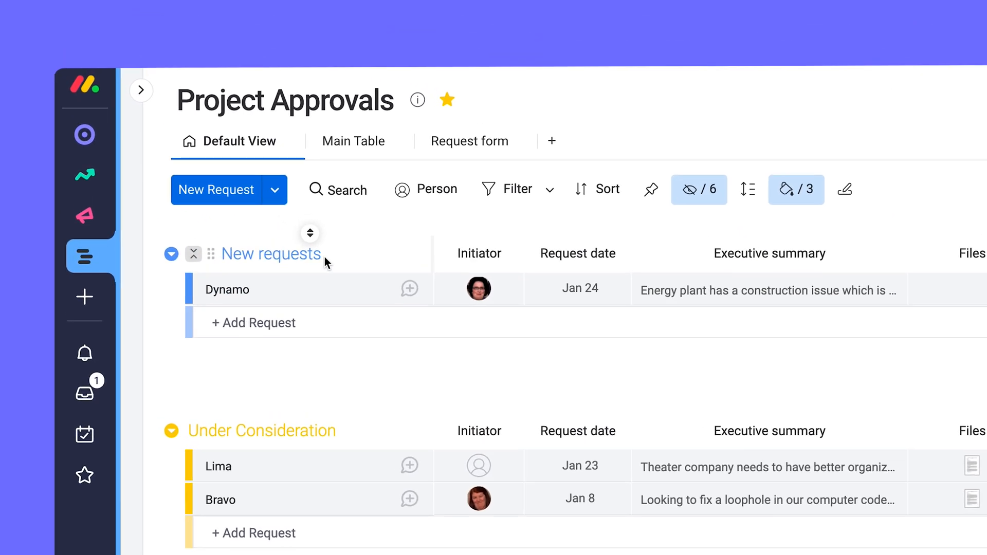
left_click(469, 140)
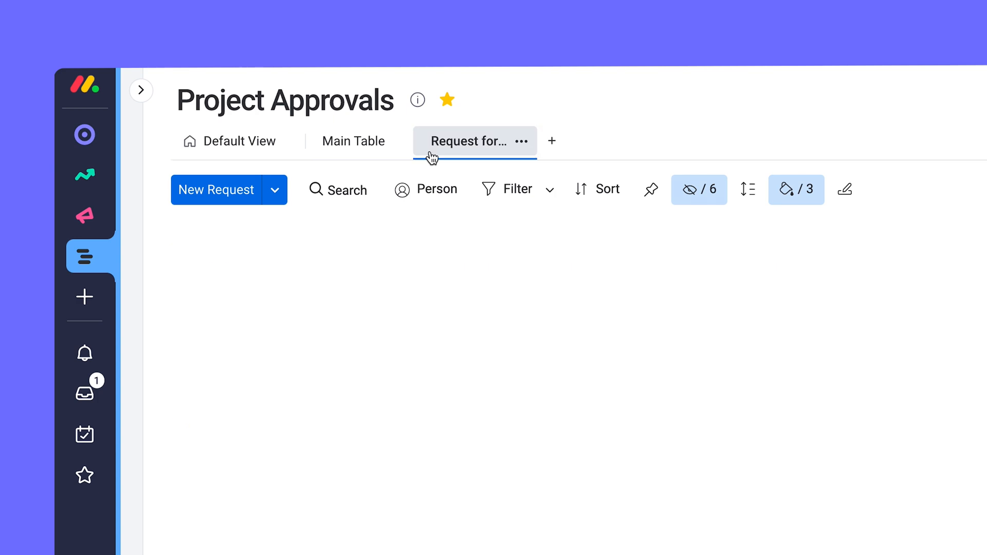
left_click(468, 141)
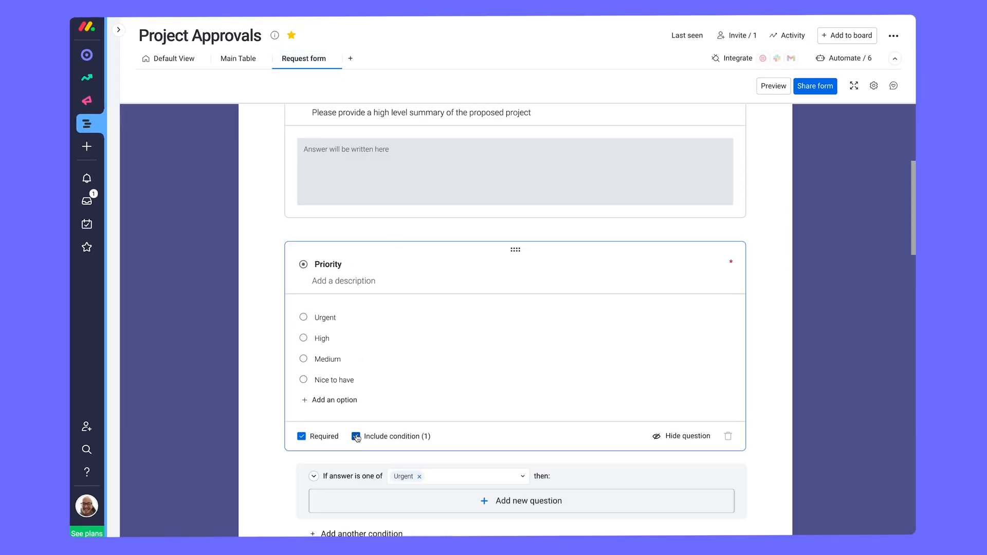
left_click(521, 501)
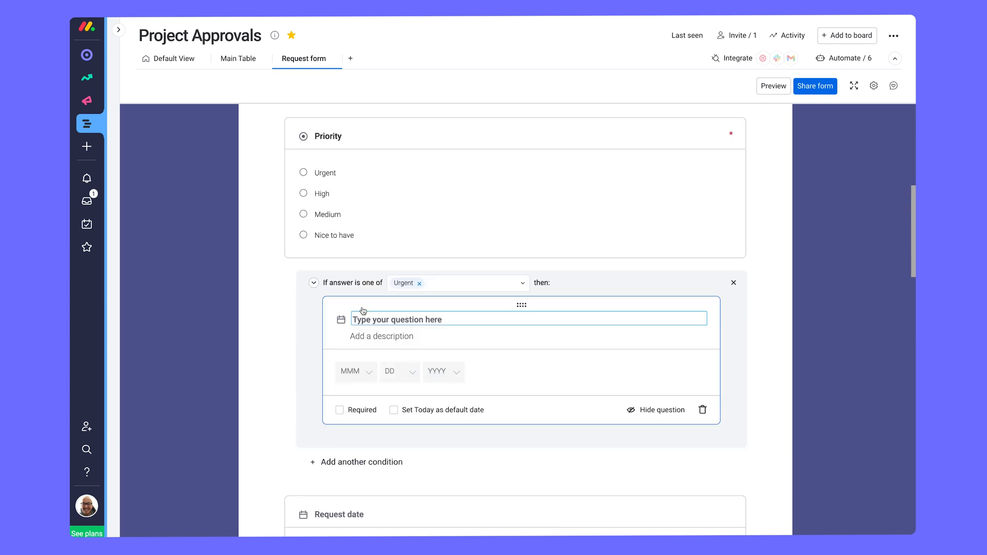
type("Ideal due date")
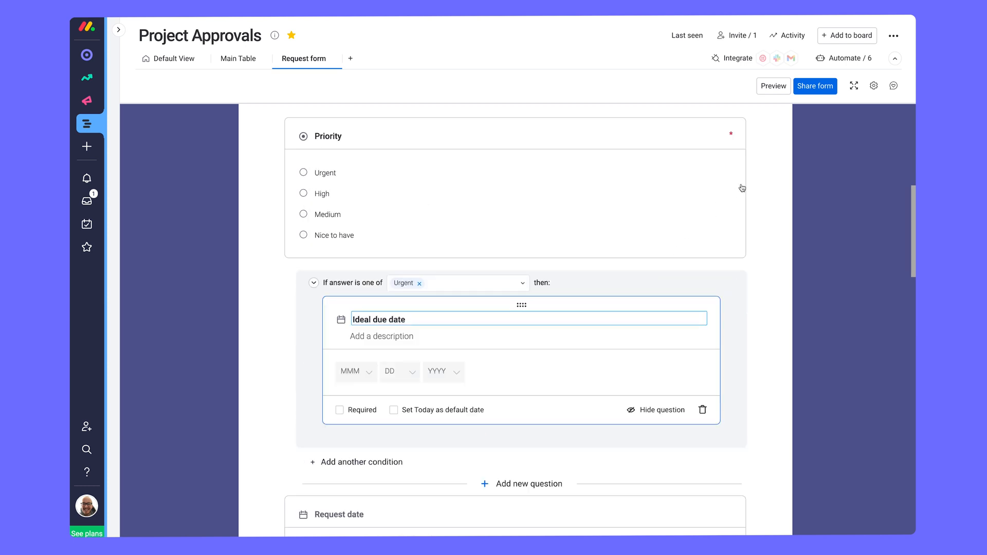
left_click(815, 85)
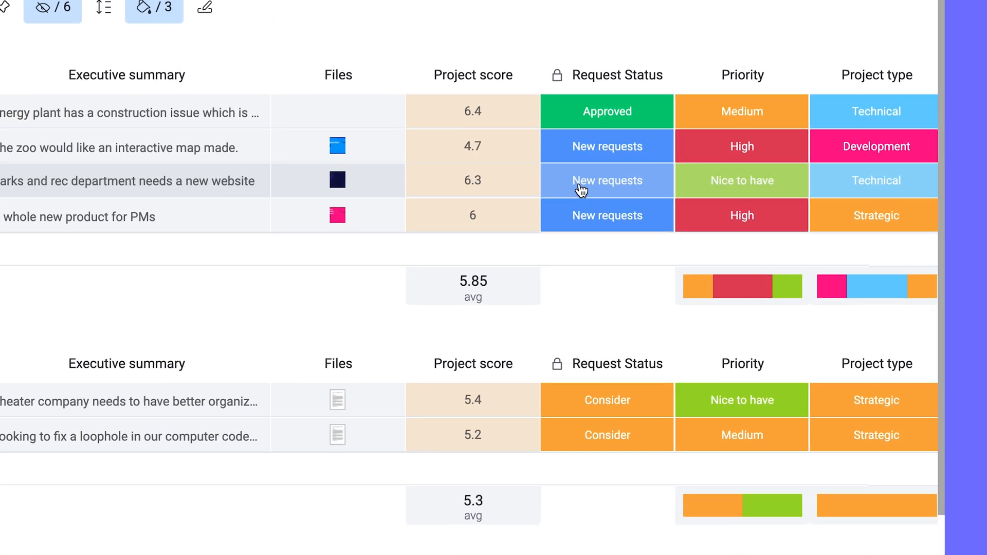
Open the Portfolio Management board from the workspace sidebar.
left_click(606, 181)
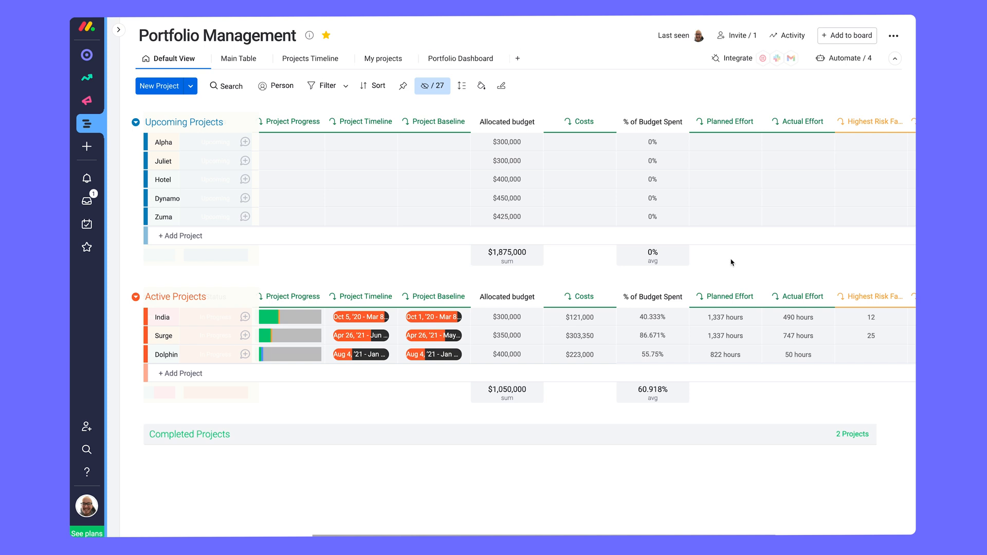
Open the Portfolio Dashboard view and scroll through its cost and resource widgets.
left_click(460, 59)
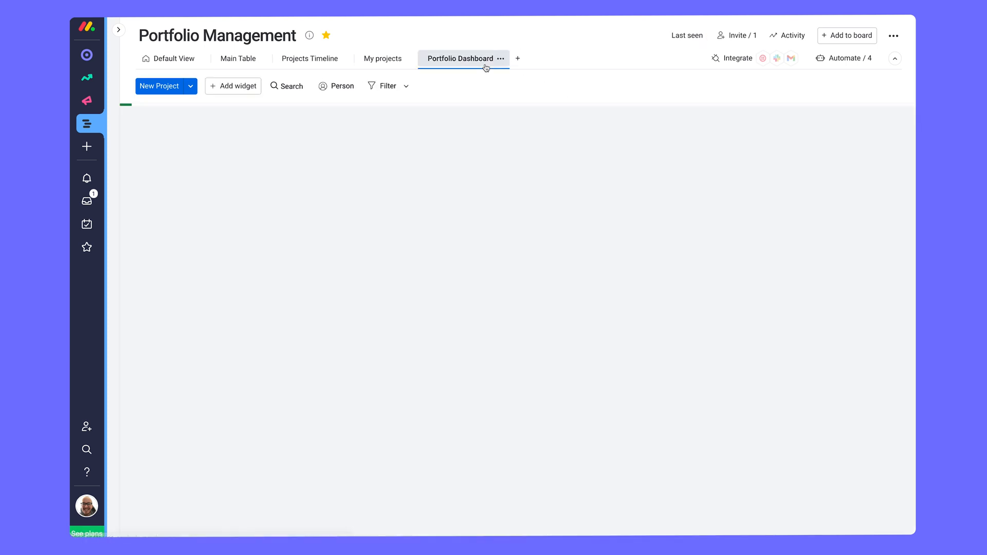
left_click(461, 58)
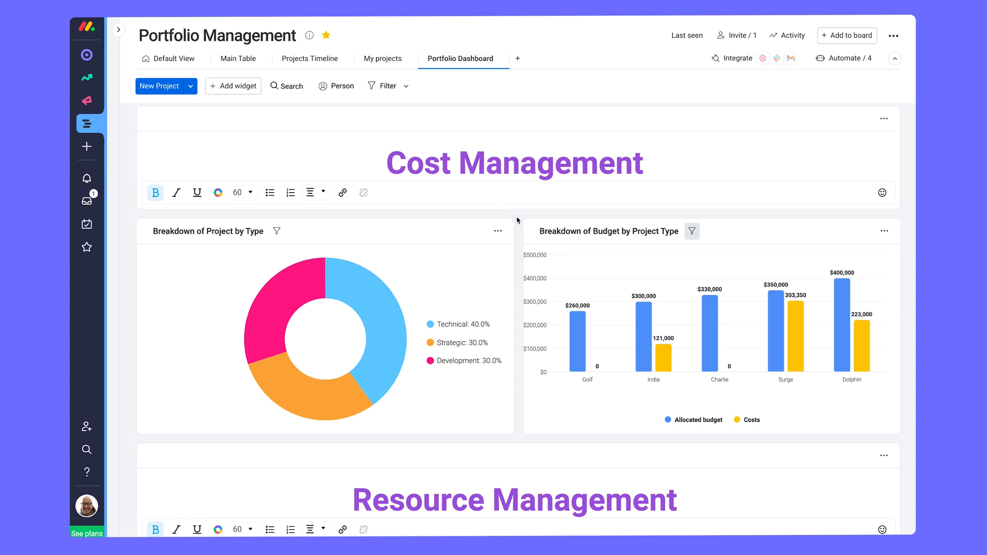
scroll("down", 3)
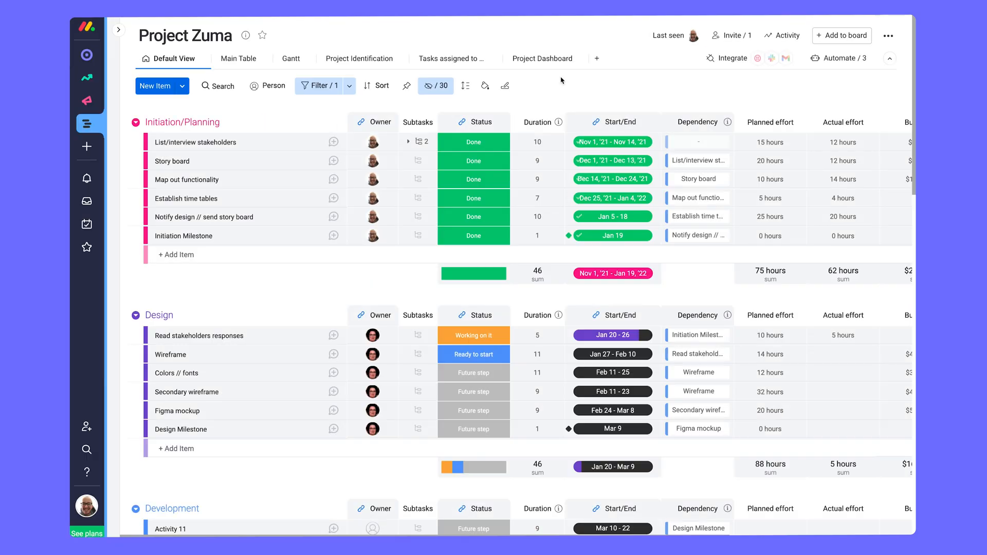
Expand all Project Zuma phase groups and toggle the List/interview stakeholders subitems.
scroll("right", 3)
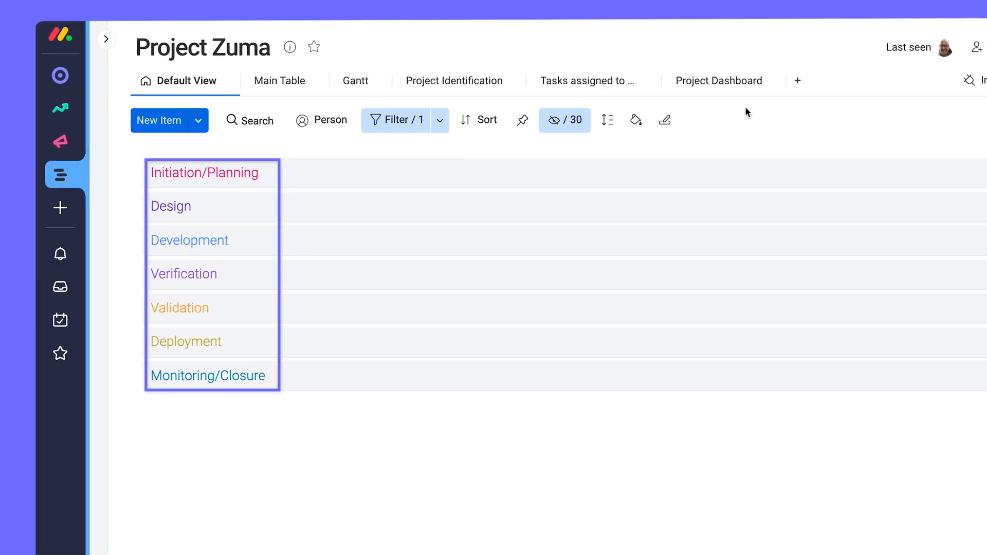
left_click(131, 173)
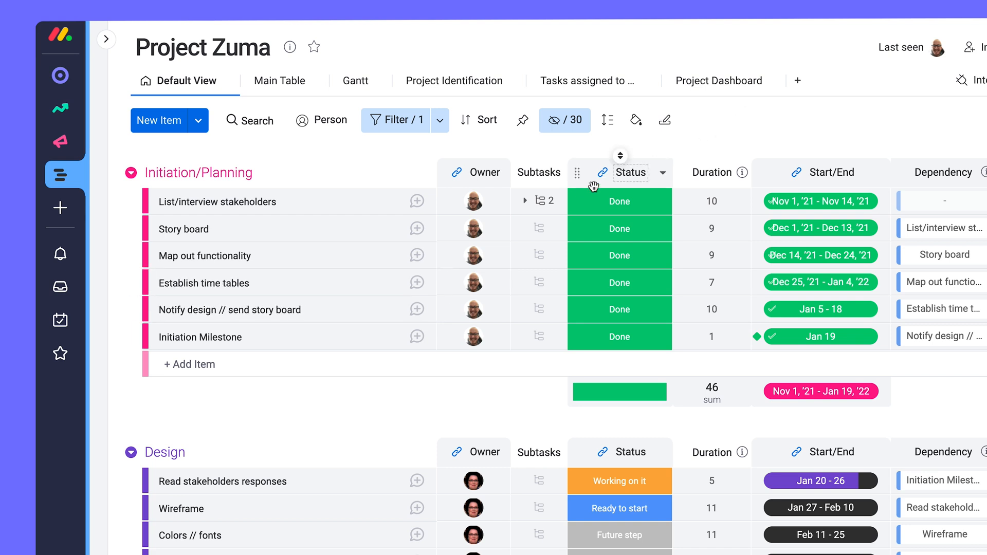
left_click(541, 202)
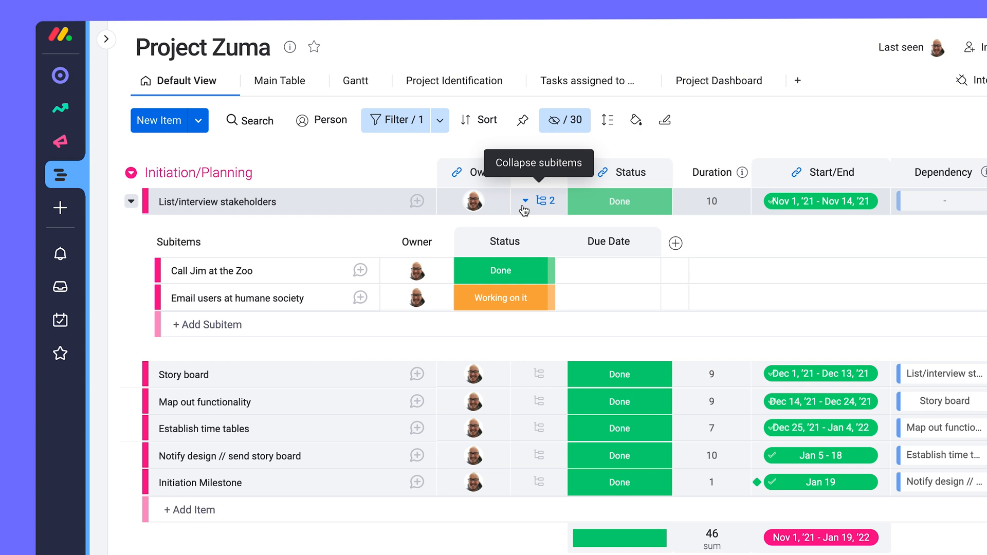
left_click(537, 201)
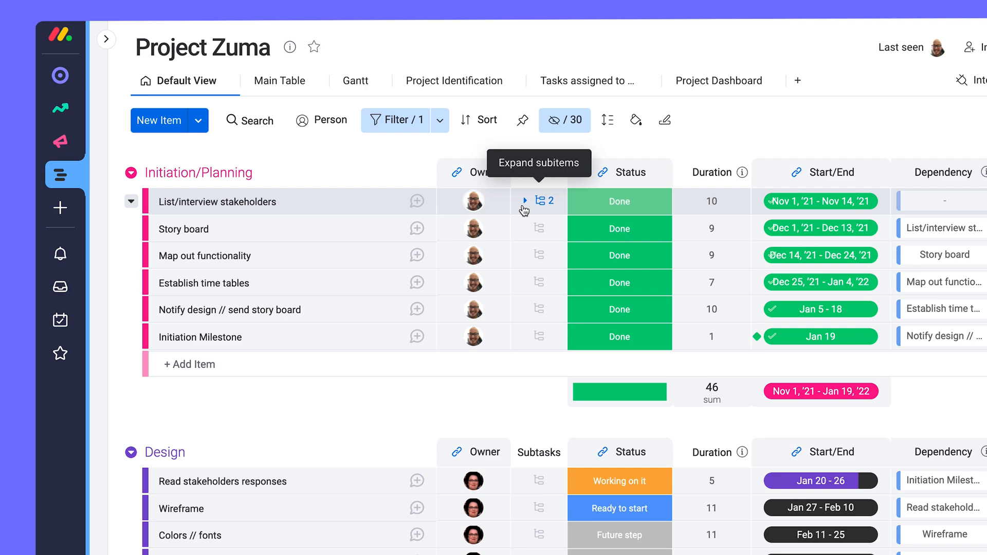
scroll("down", 3)
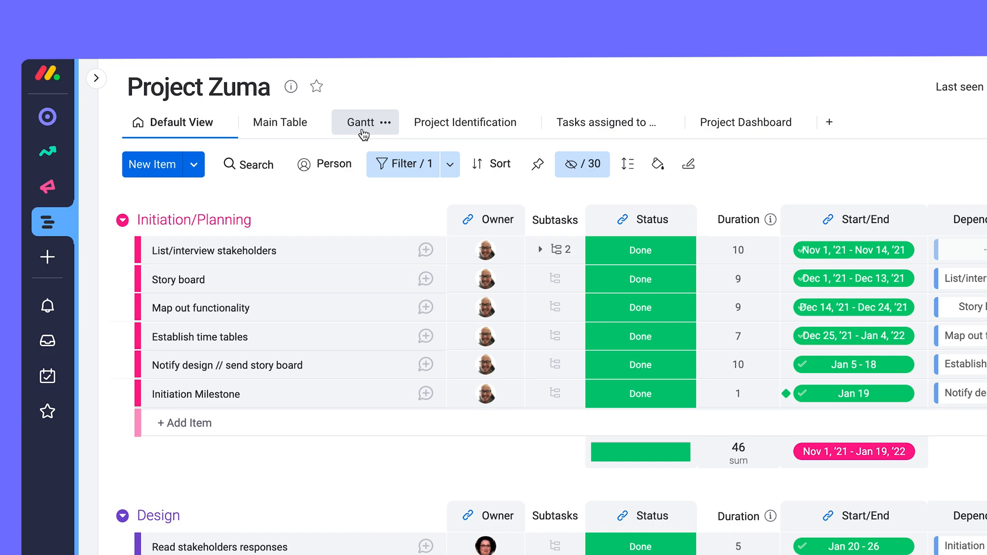
Review Project Zuma's task dependencies in the Gantt chart, then return to the Default View table.
left_click(360, 122)
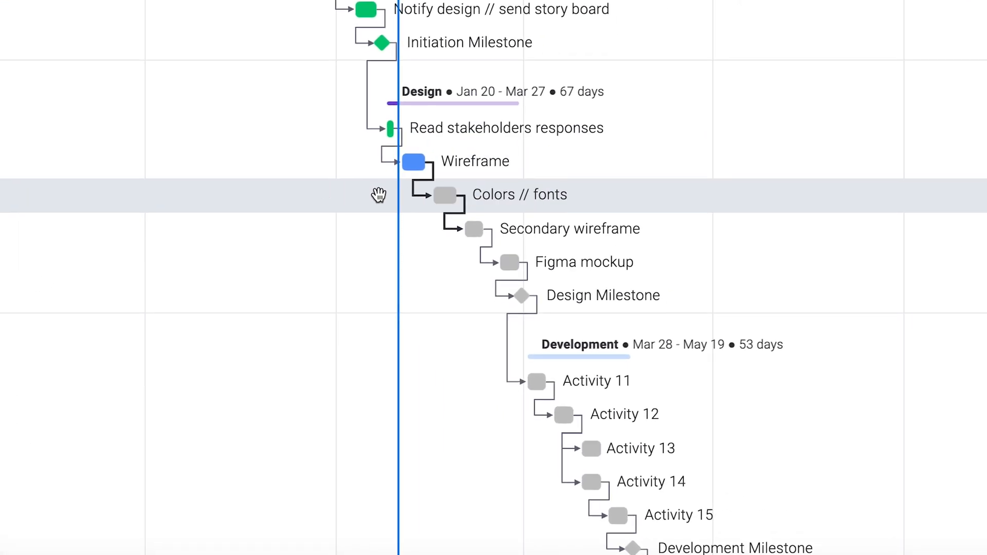
mouse_move(416, 195)
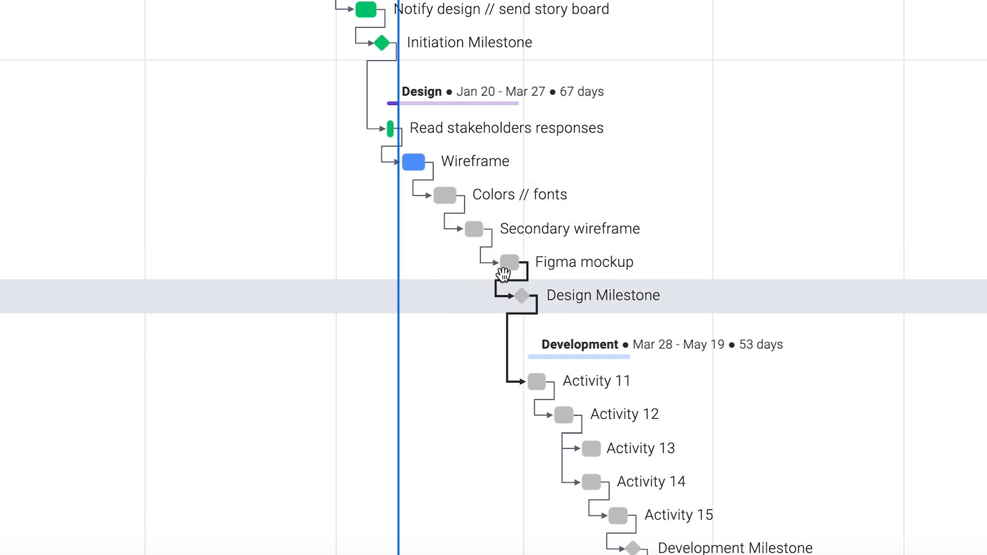
left_click(472, 228)
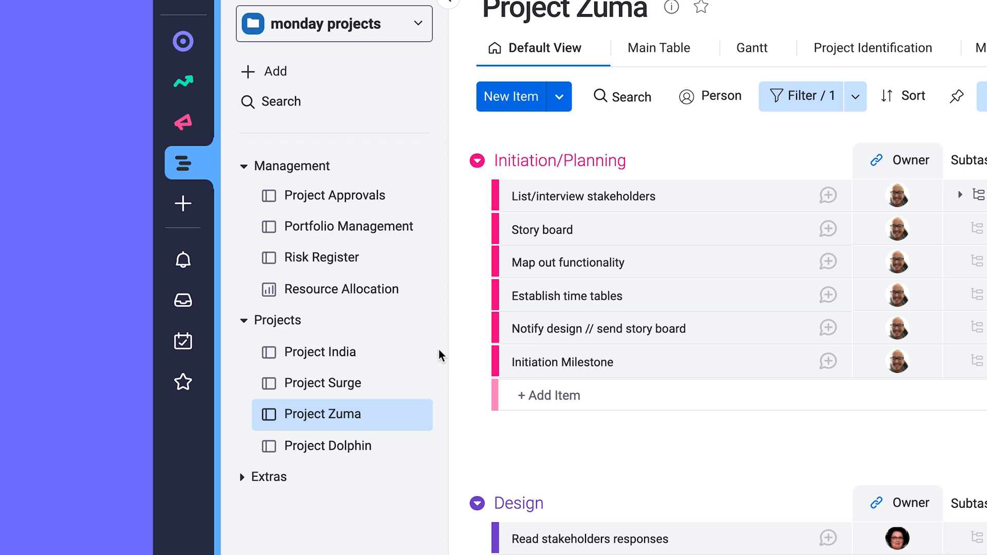
mouse_move(439, 354)
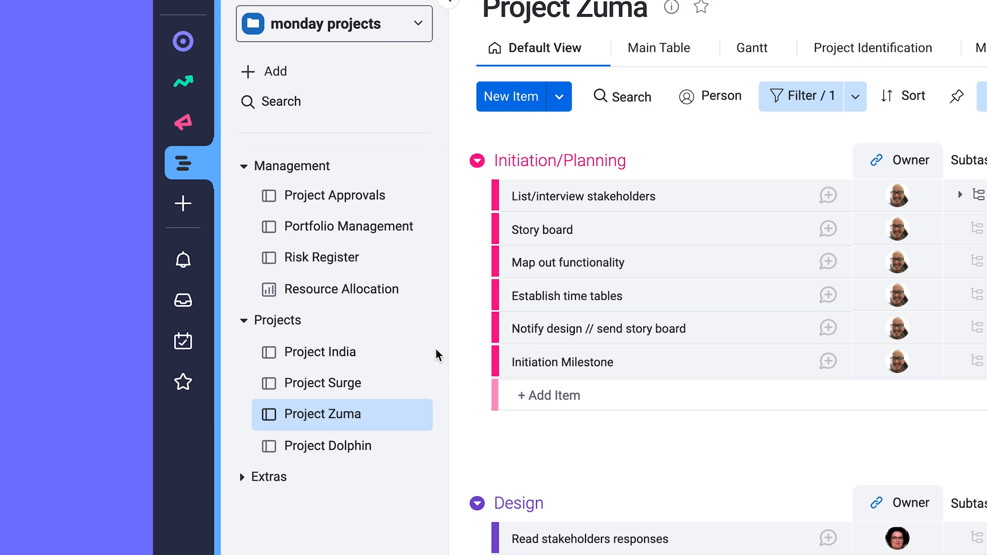
Check the overloaded week in Resource Allocation, open Activity 25, then show Portfolio Management.
left_click(344, 289)
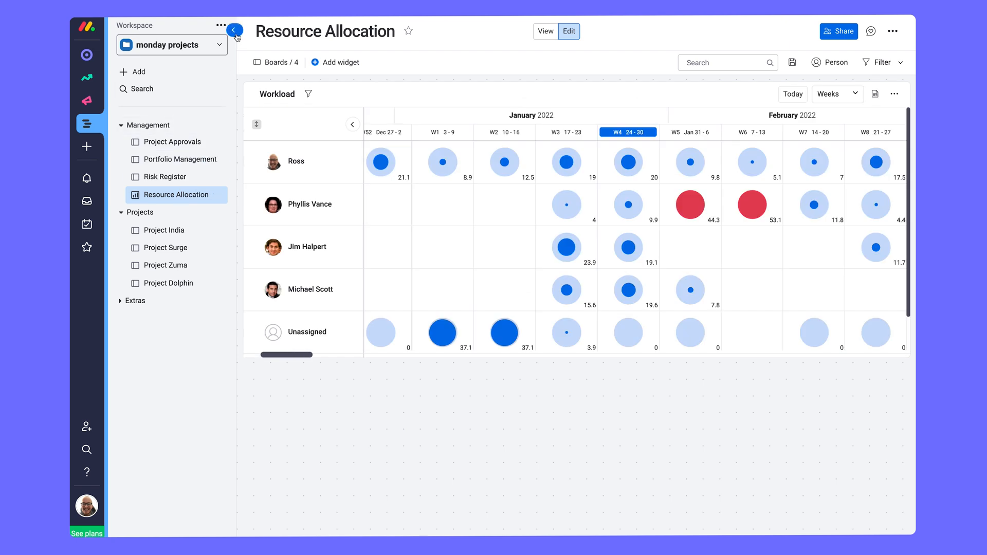
left_click(235, 30)
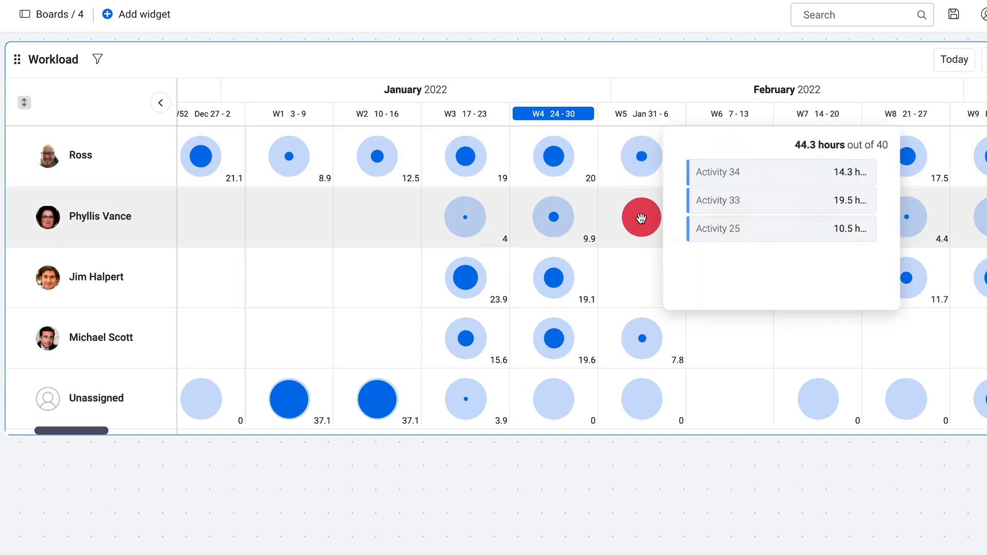
left_click(718, 229)
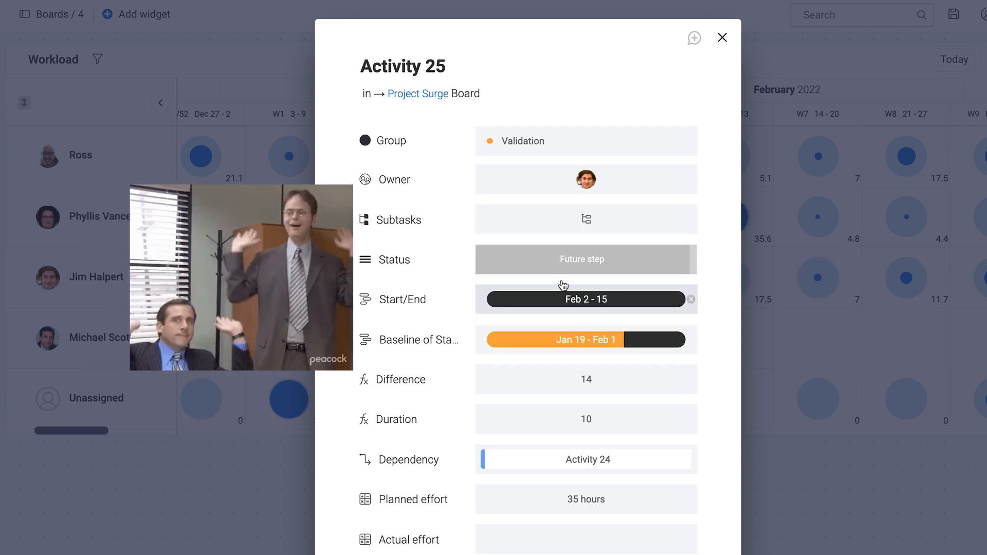
left_click(722, 37)
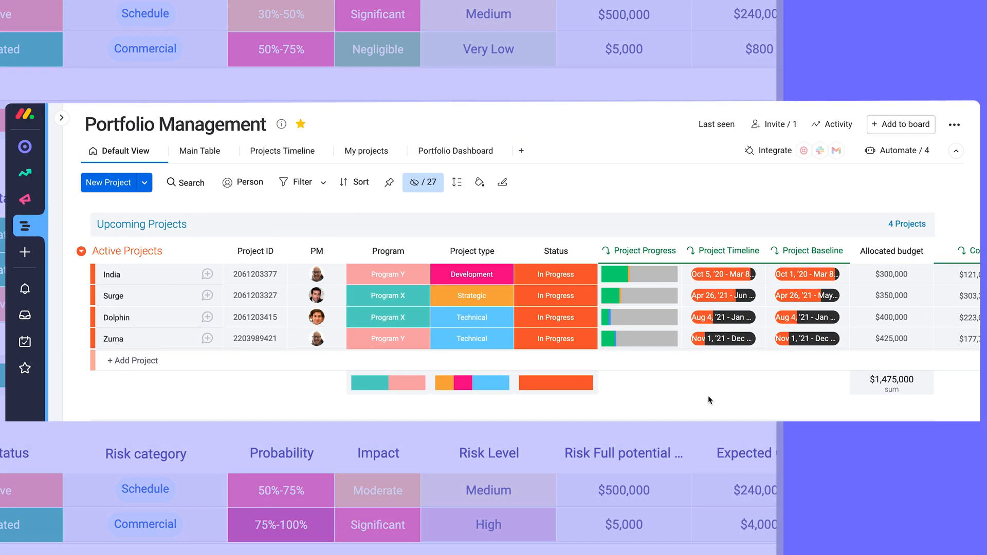
Collapse the Management and Projects folders and expand Extras in the sidebar.
scroll("right", 3)
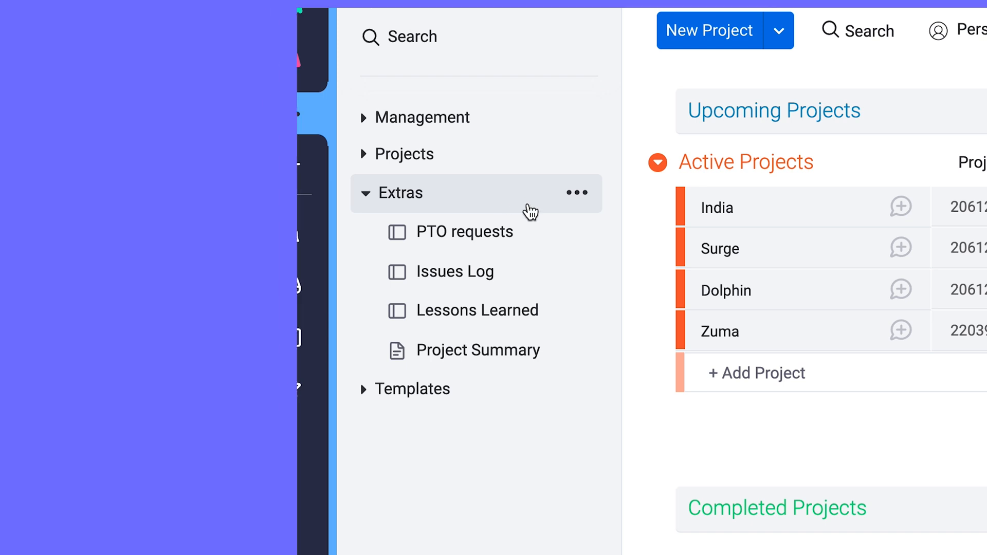
Open PTO requests, Issues Log and Lessons Learned, then the Project India summary doc.
left_click(466, 232)
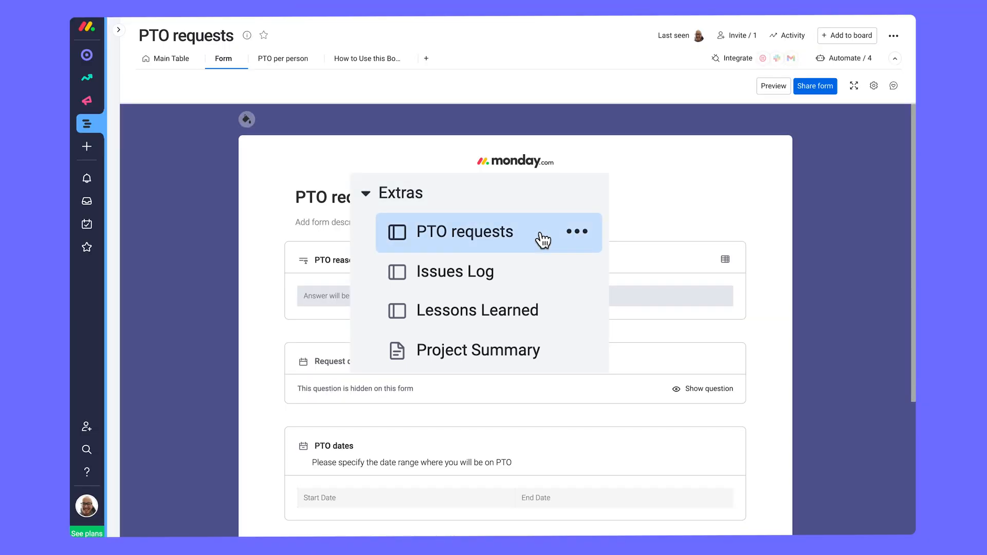
left_click(455, 272)
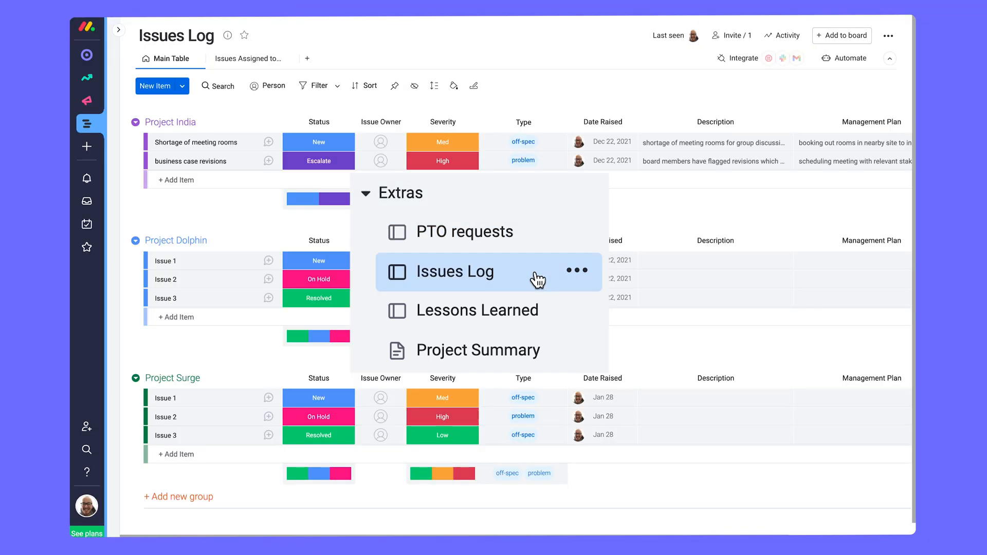
left_click(477, 309)
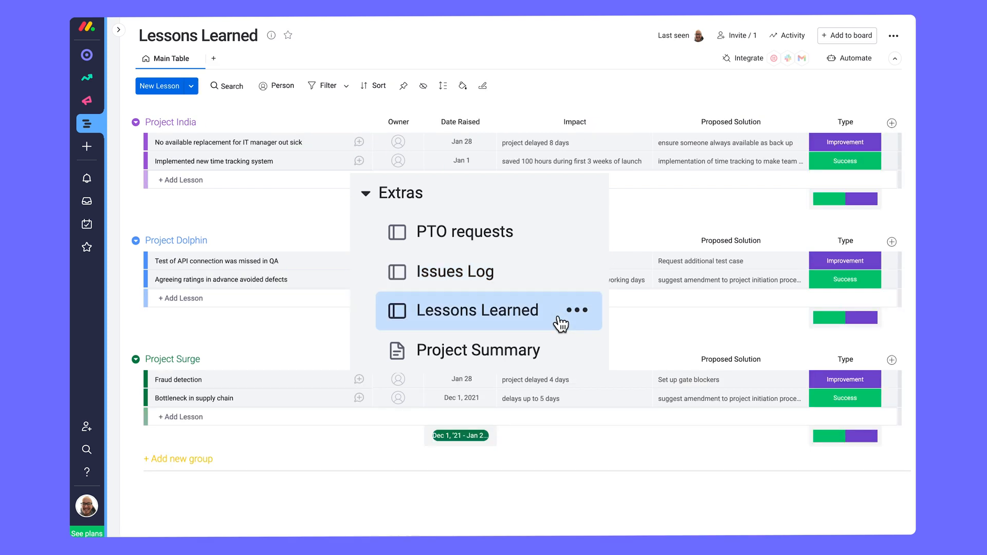
left_click(478, 350)
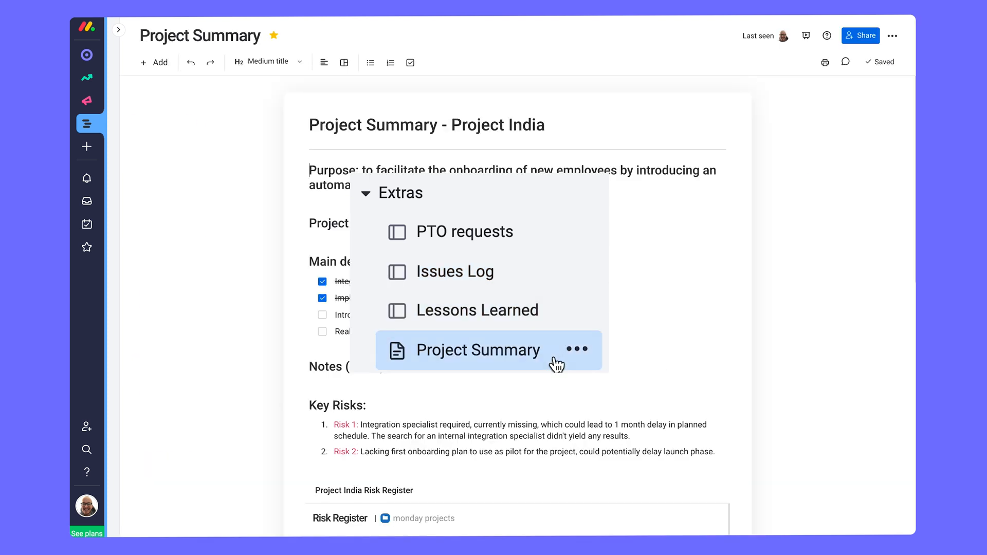
left_click(478, 350)
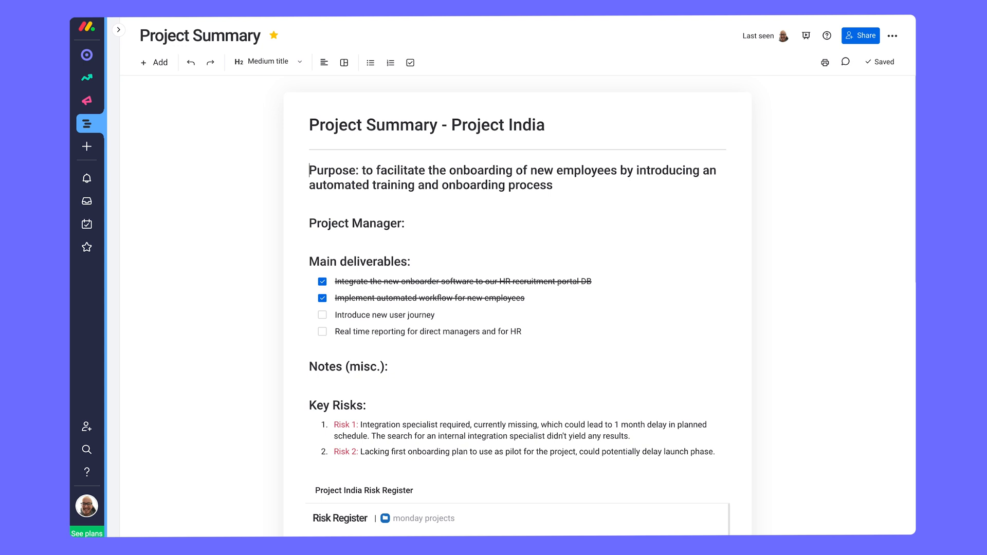
left_click(530, 206)
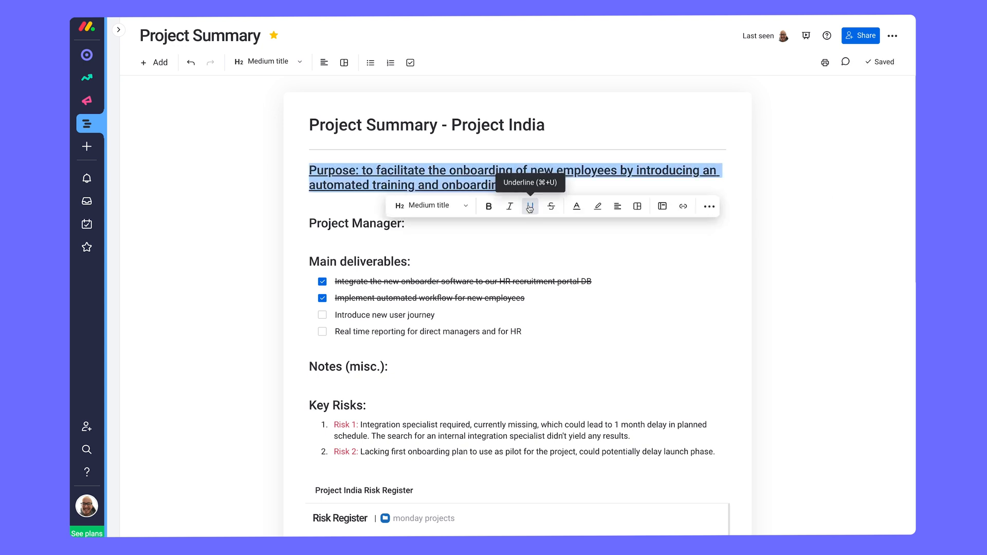
type("@michae")
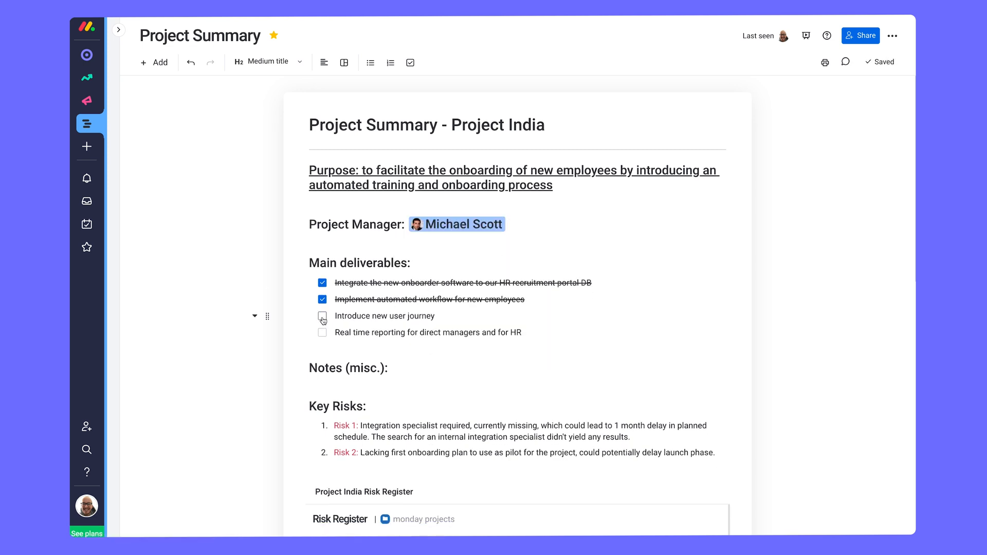
left_click(322, 317)
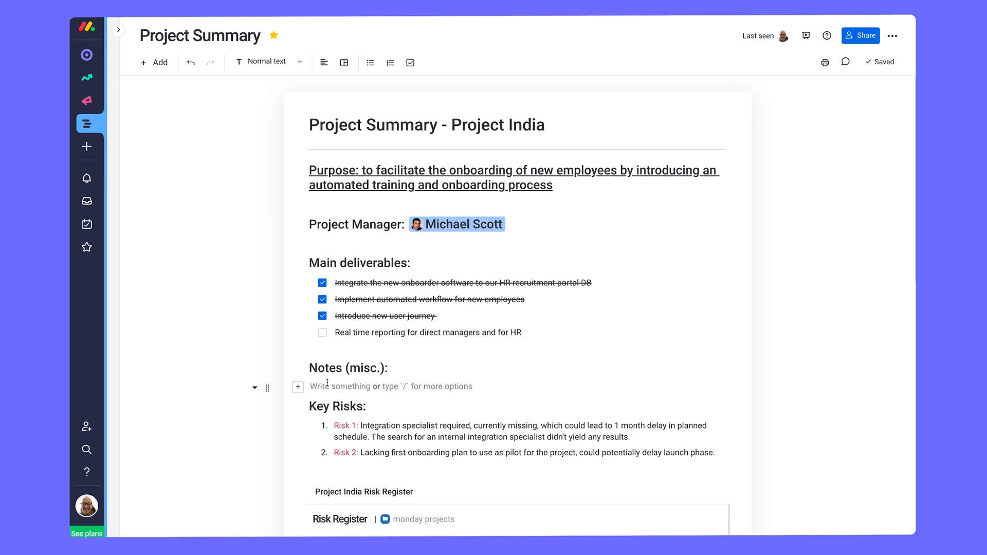
type("We need to be more agile with staffing.")
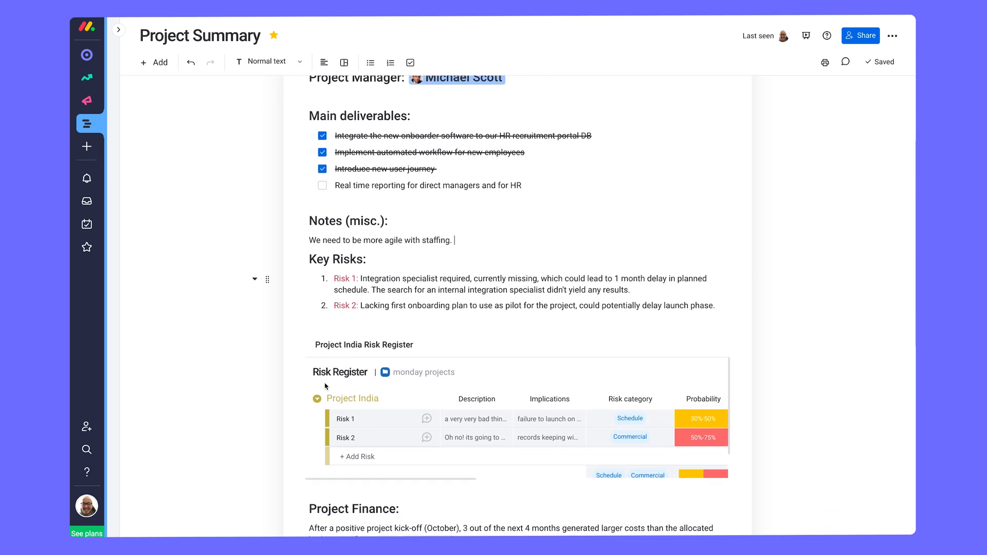